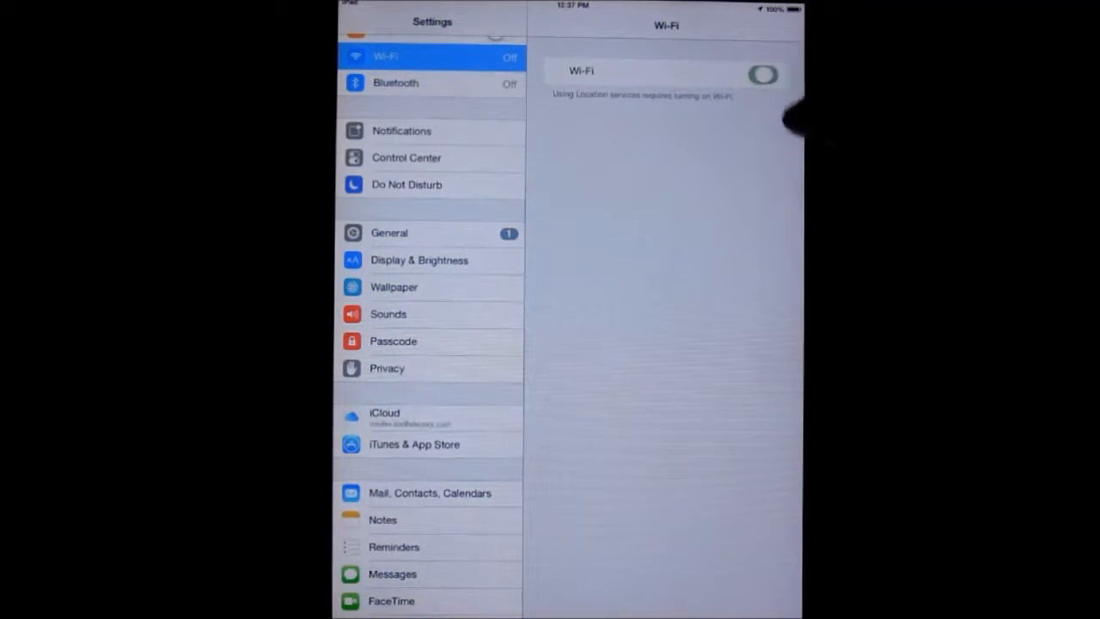
- Switch Wi-Fi on in iOS Settings so the iPad can reach the hub's network
left_click(768, 72)
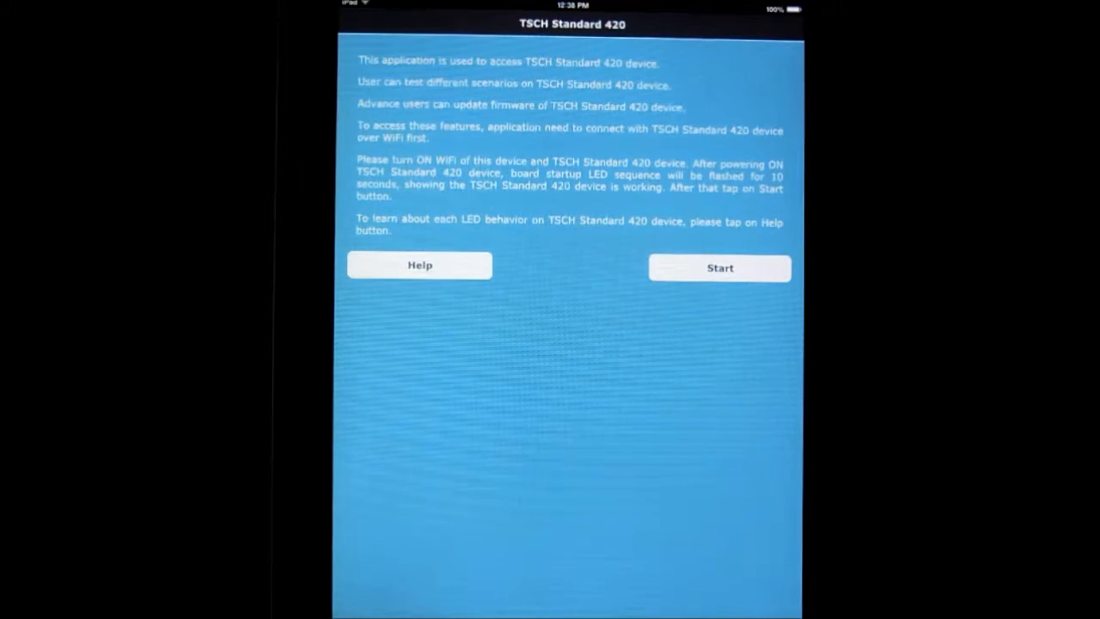
left_click(420, 265)
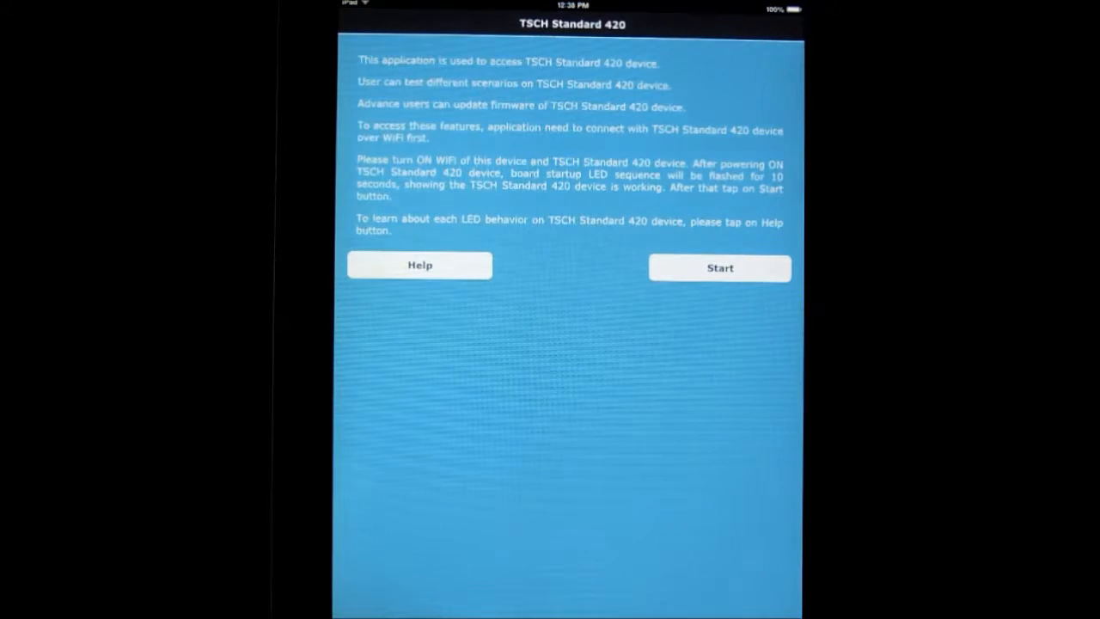
left_click(719, 268)
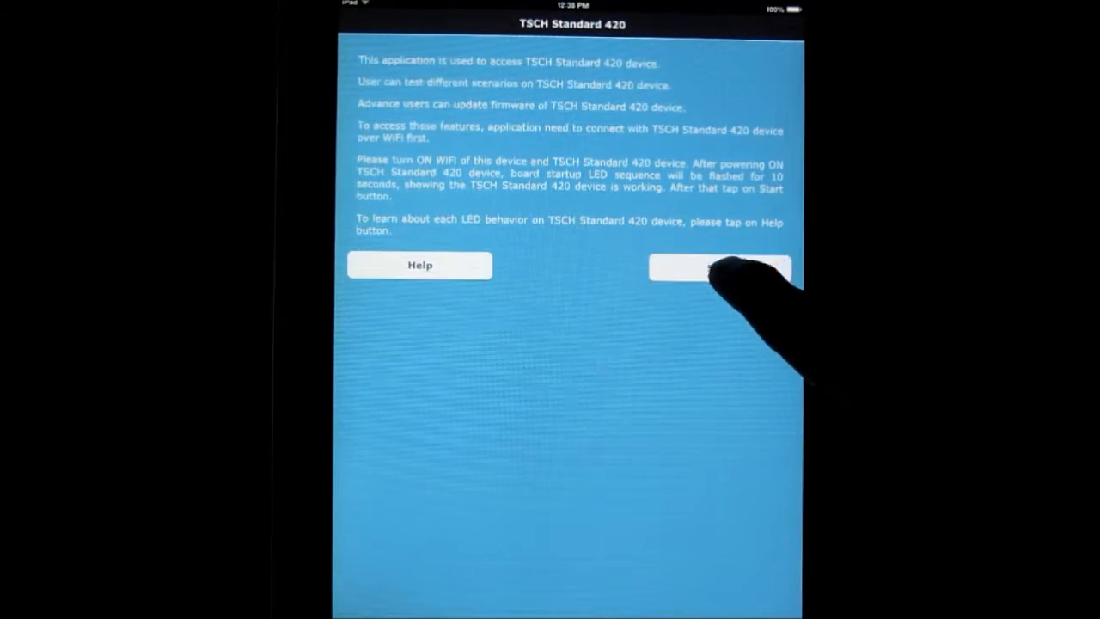
- Start the connection to the hub and list its five test scenarios
left_click(719, 266)
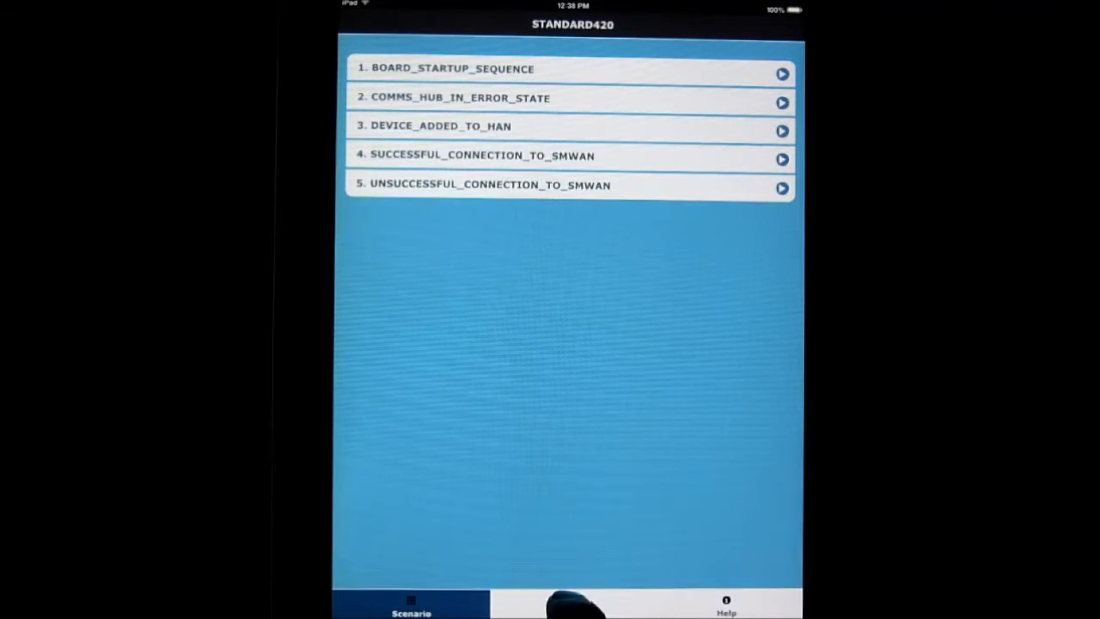
- Show the connected hub's details, then the help page on LED flash frequencies
left_click(571, 610)
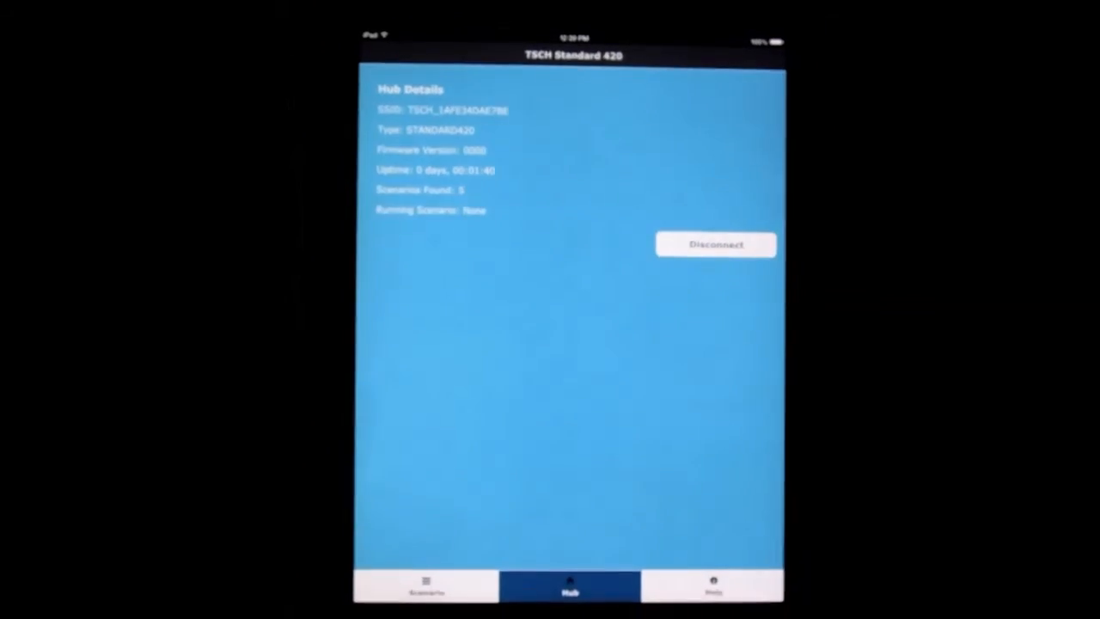
left_click(710, 581)
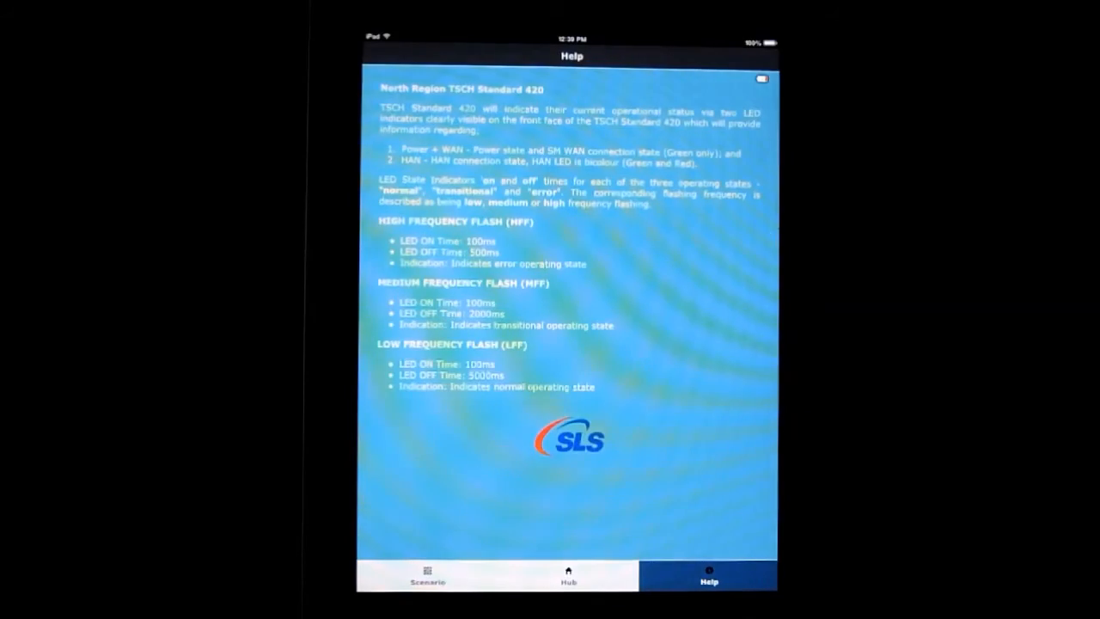